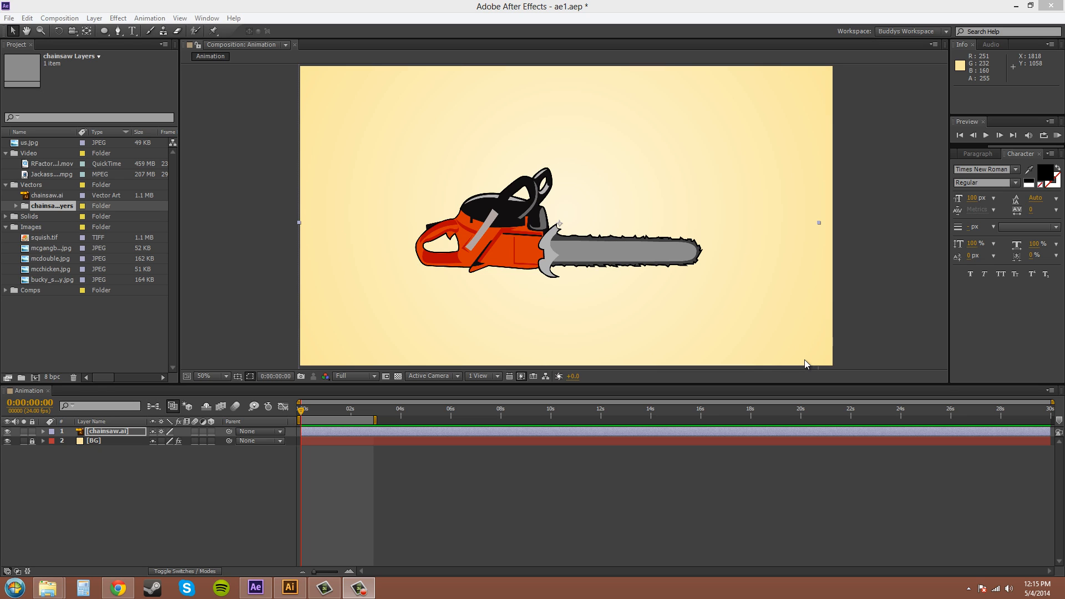
mouse_move(607, 217)
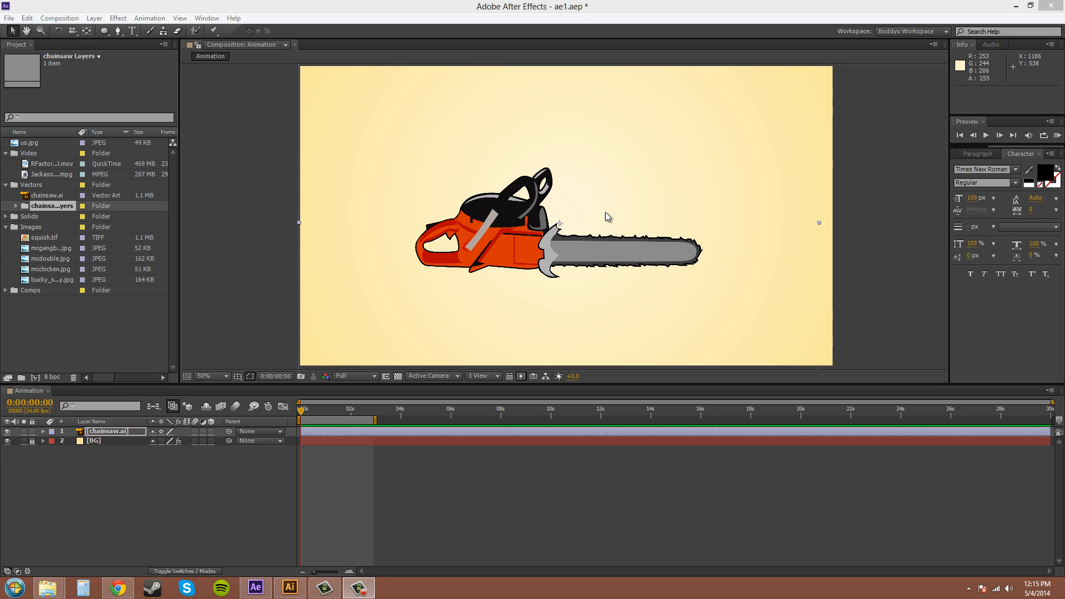
mouse_move(561, 234)
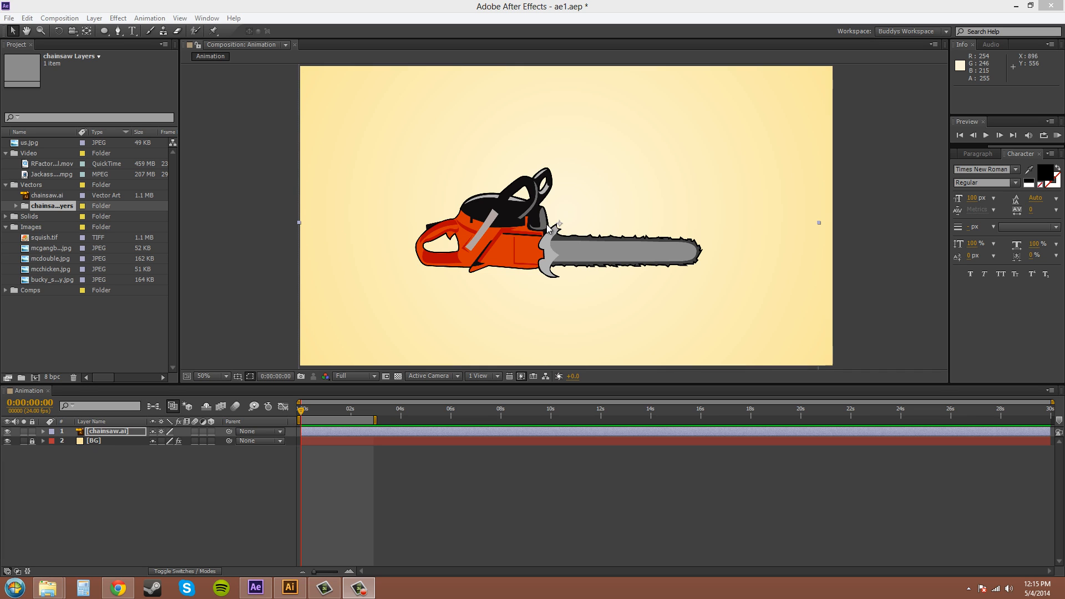
mouse_move(555, 221)
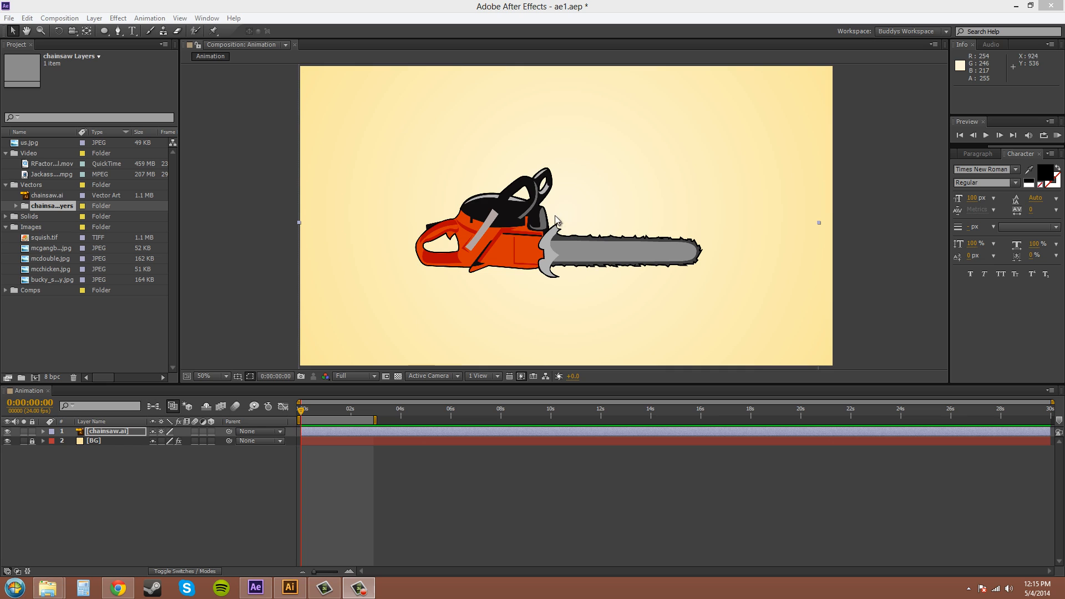
mouse_move(568, 222)
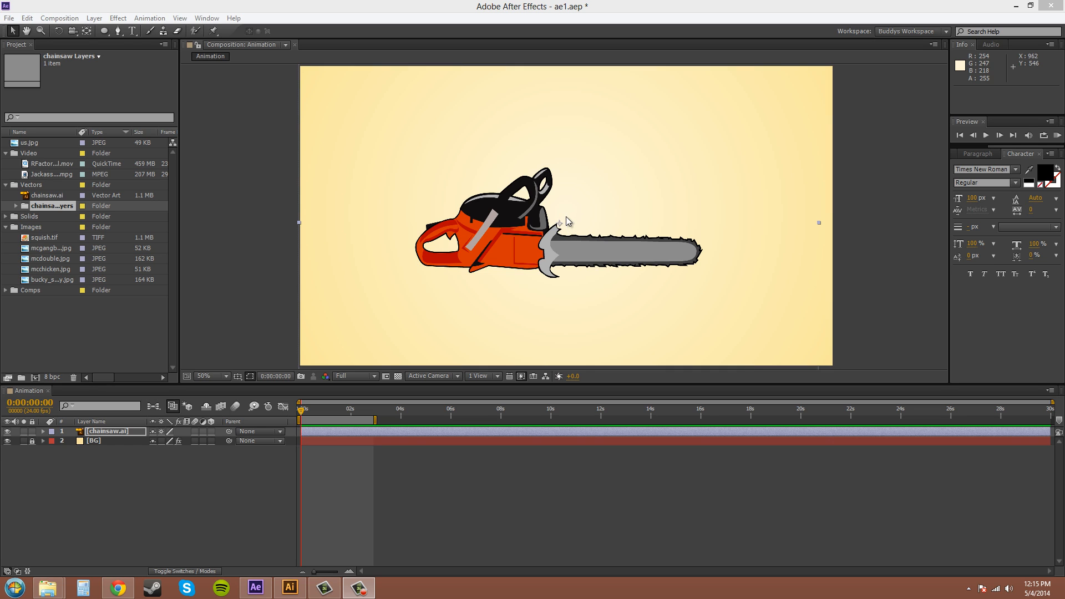
mouse_move(550, 232)
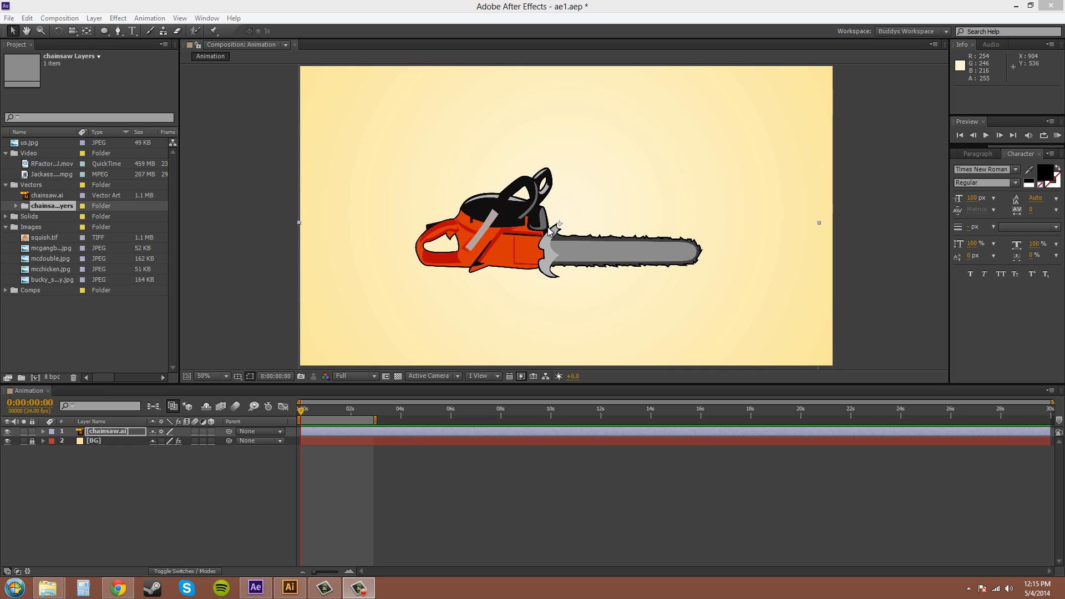
mouse_move(550, 235)
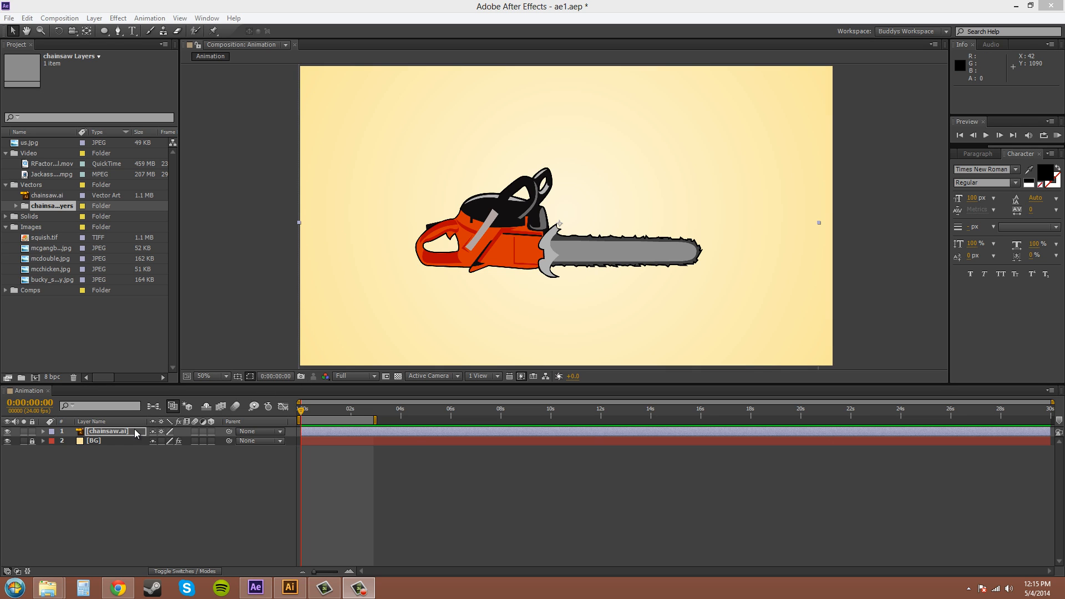
Scrub the chainsaw layer's Scale through other sizes, then return it to about 306%
double_click(108, 432)
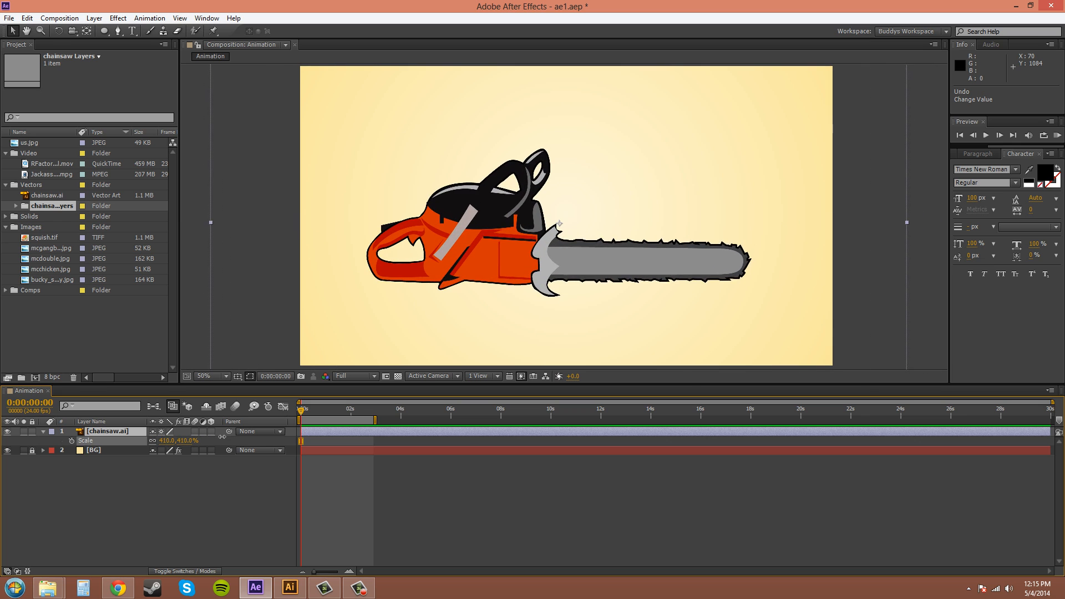
left_click_drag(183, 441, 163, 441)
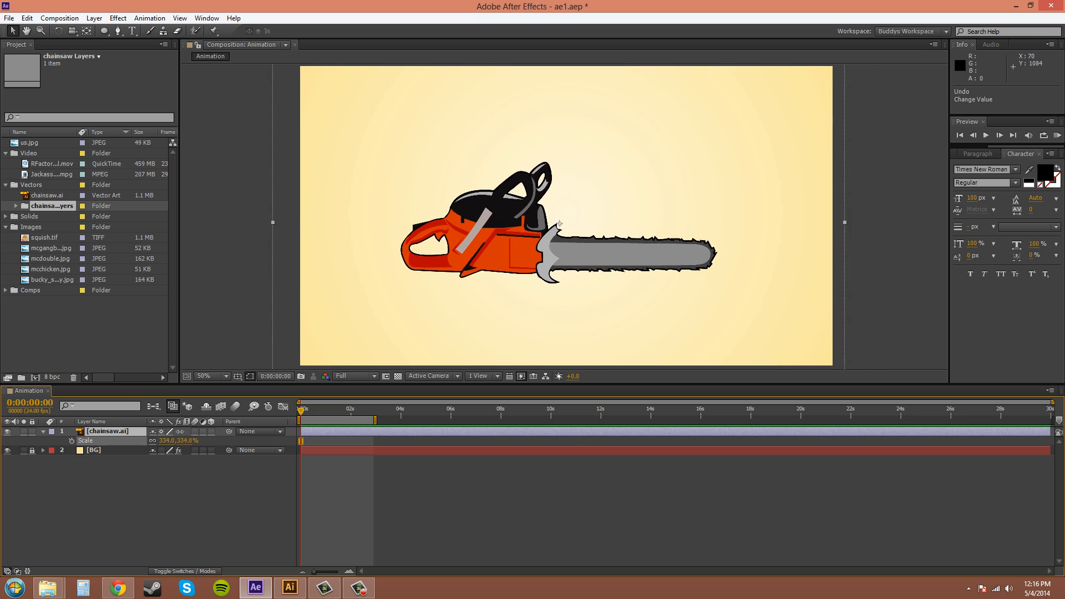
left_click_drag(197, 441, 183, 440)
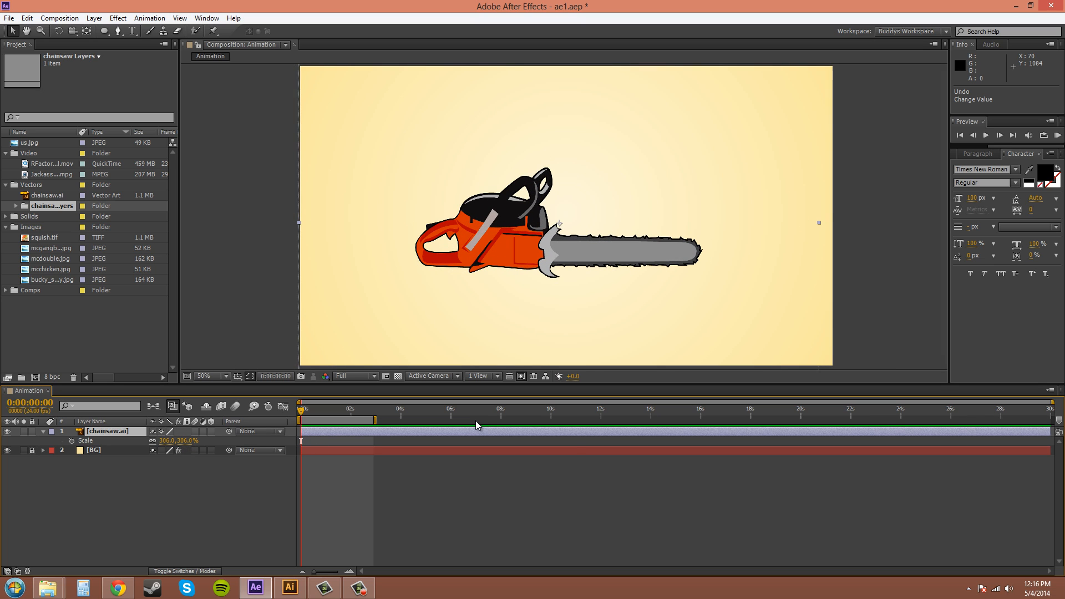
mouse_move(566, 229)
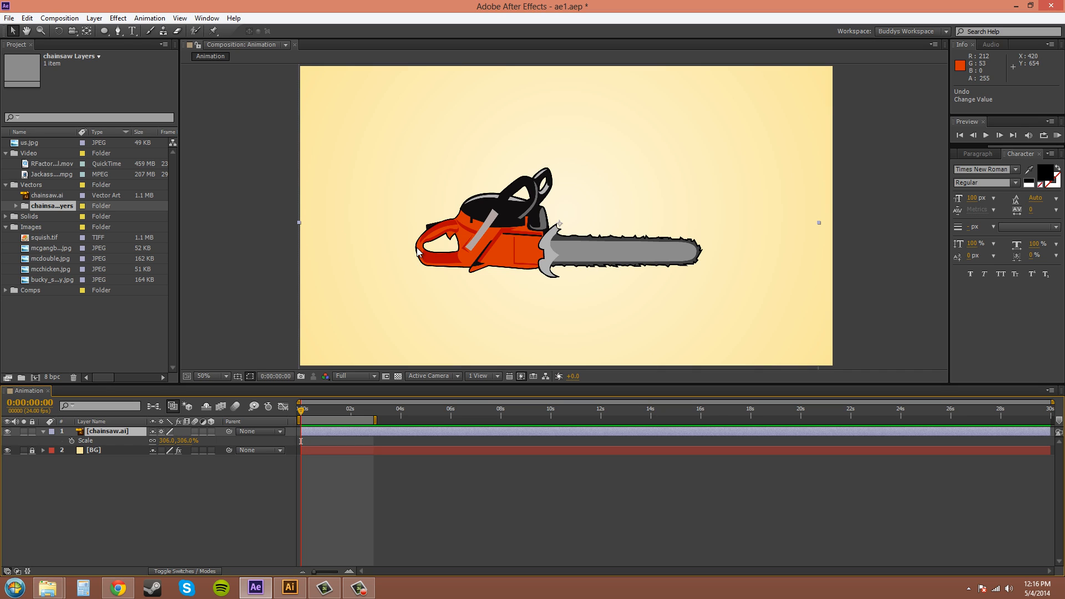
mouse_move(569, 224)
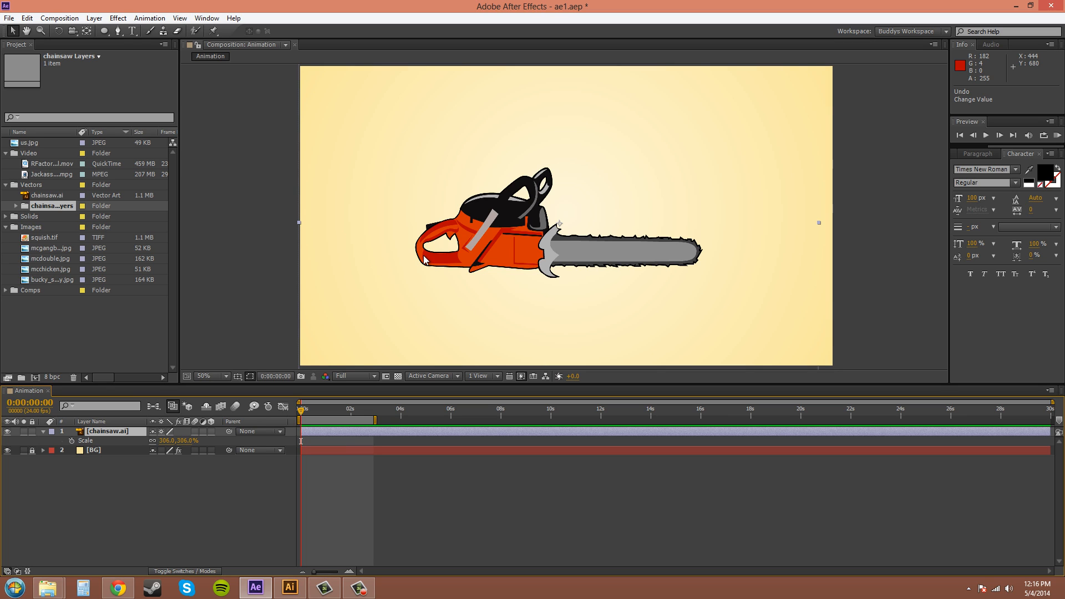
mouse_move(362, 340)
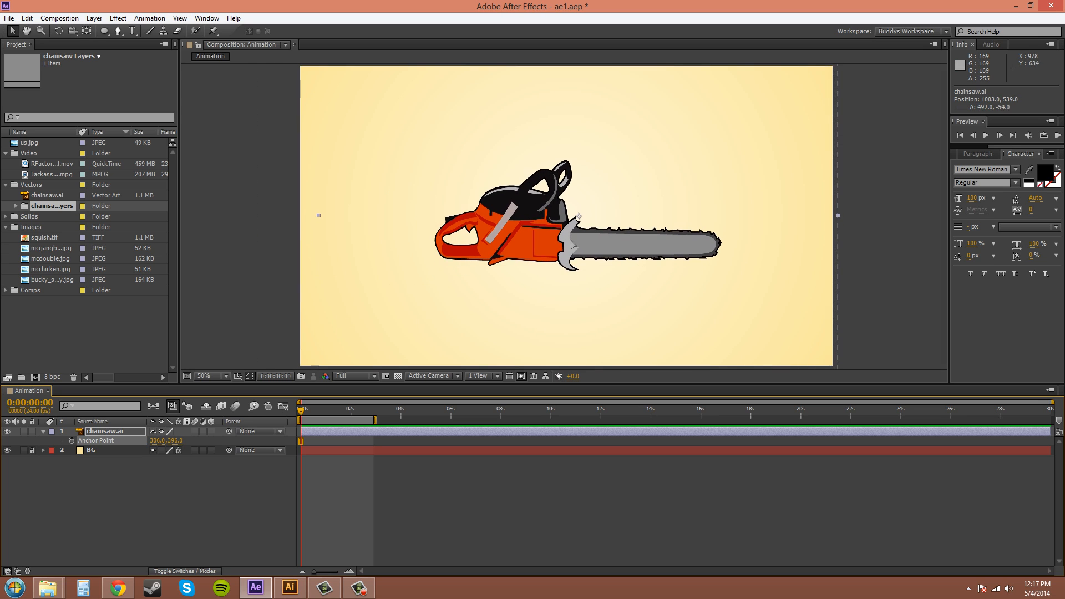
Drag the chainsaw left and up so it sits near the composition centre again
left_click_drag(577, 231, 557, 214)
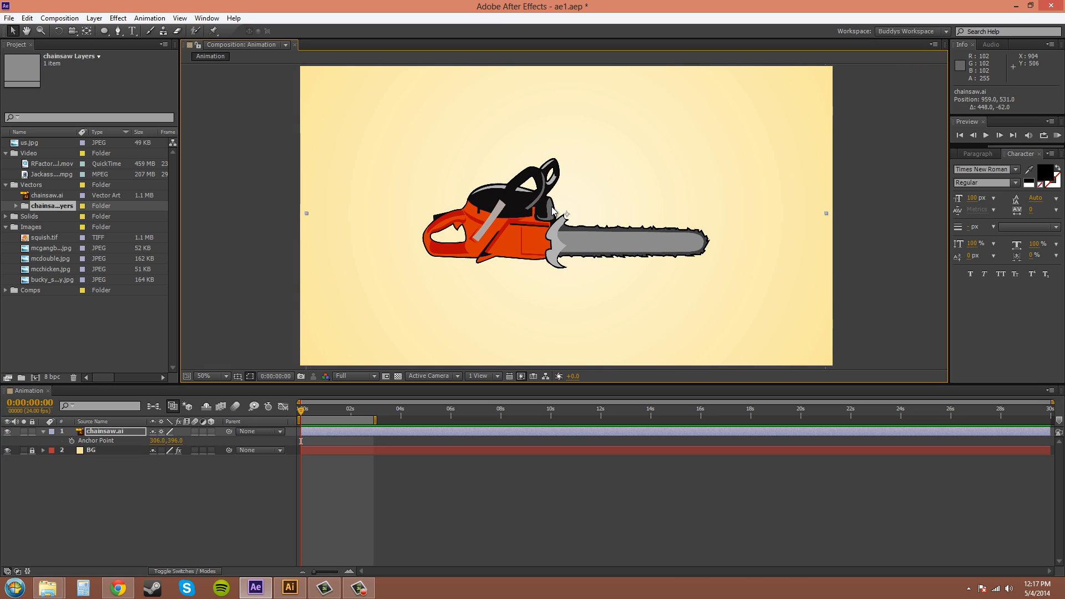
mouse_move(548, 247)
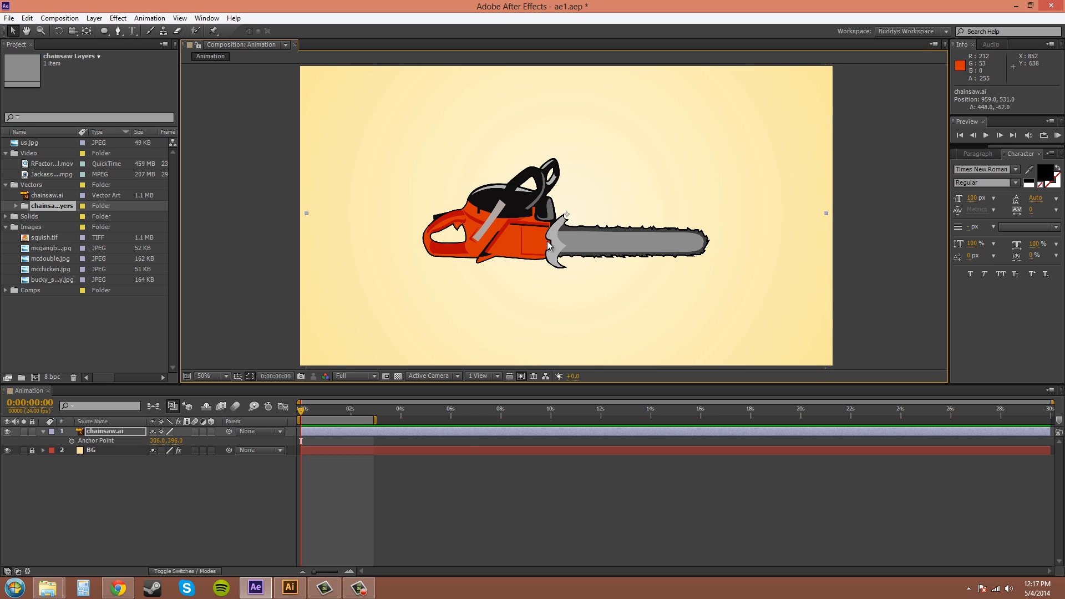
mouse_move(682, 248)
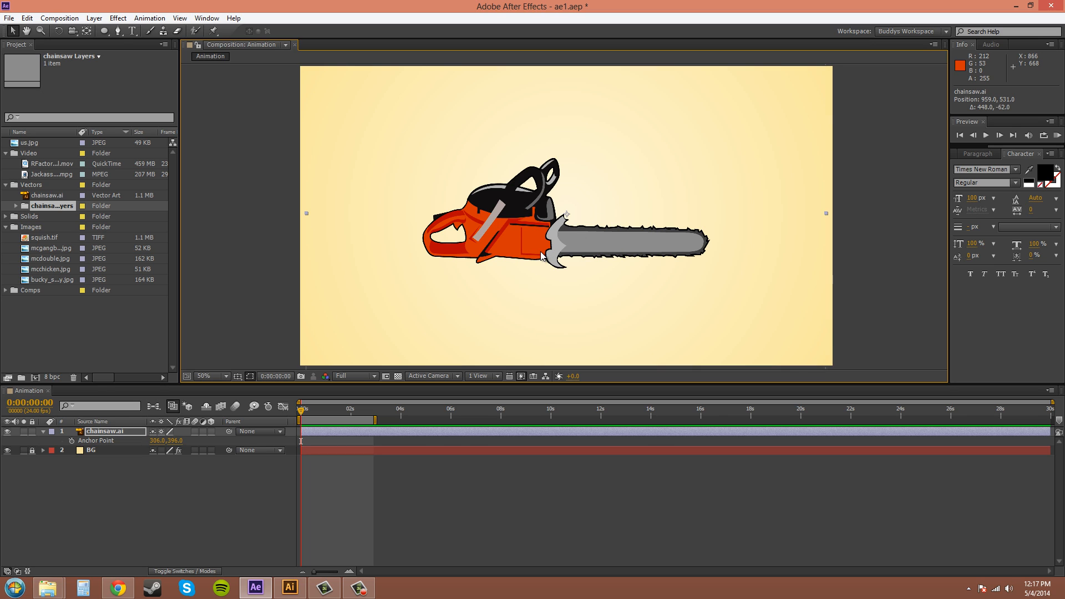
mouse_move(495, 275)
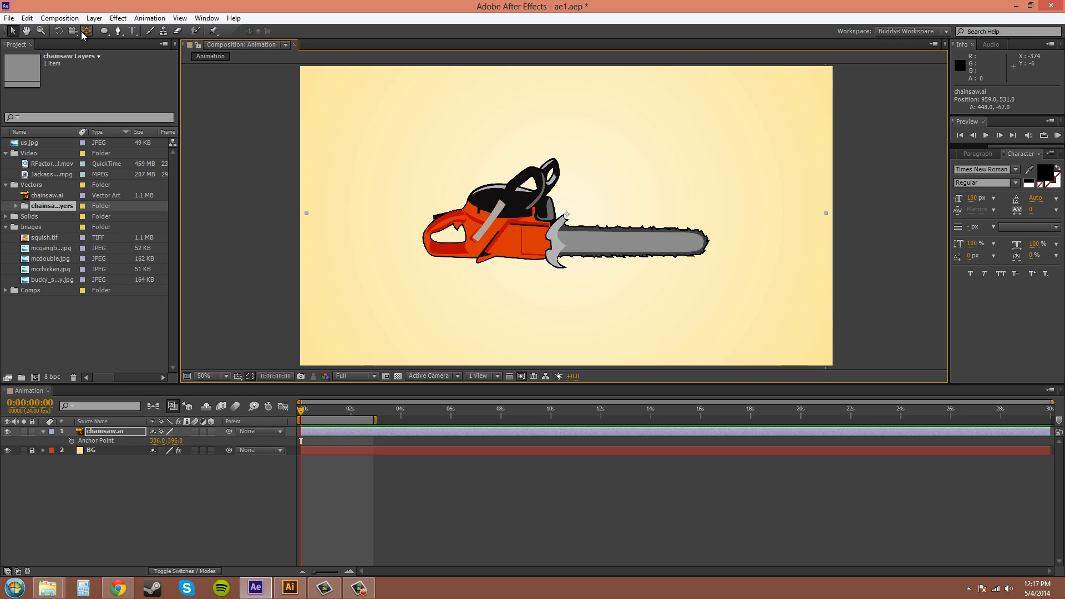
mouse_move(92, 37)
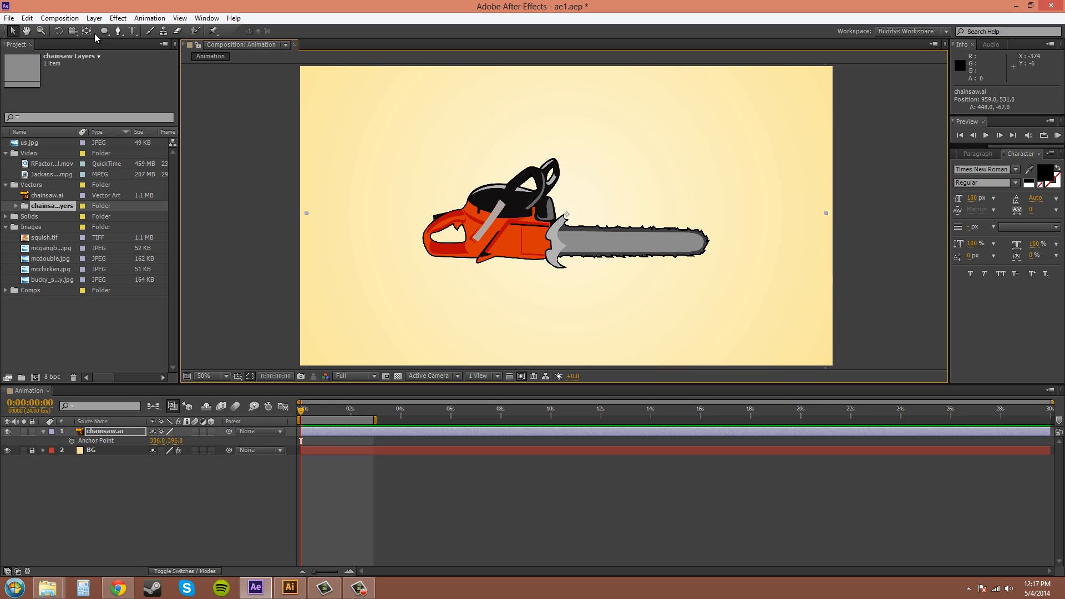
Use the Pan Behind tool to trial-move the chainsaw's anchor point, leaving it at 306, 296
left_click(86, 31)
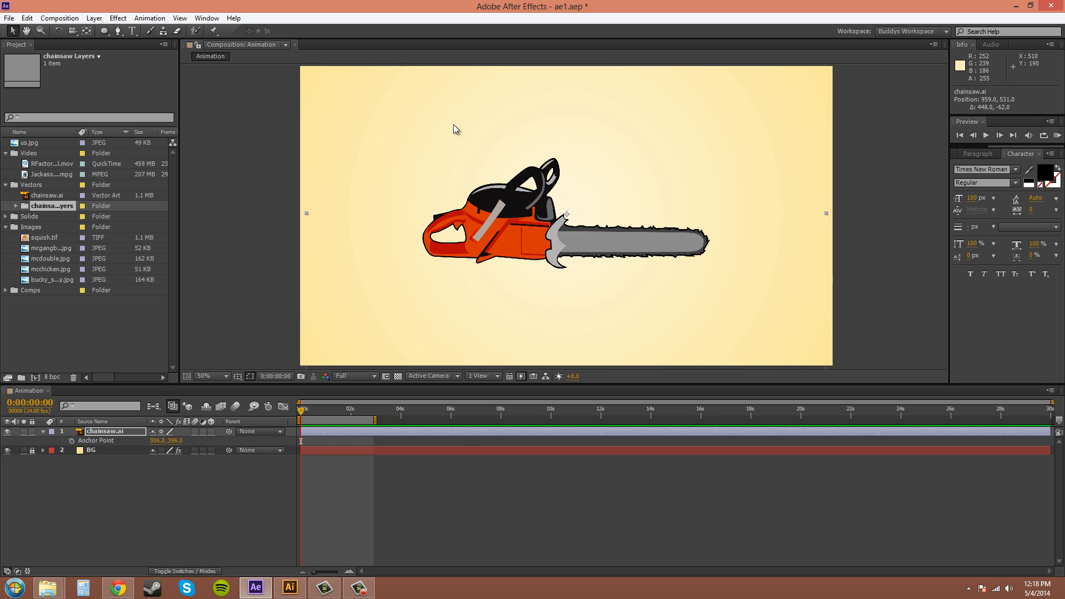
mouse_move(709, 179)
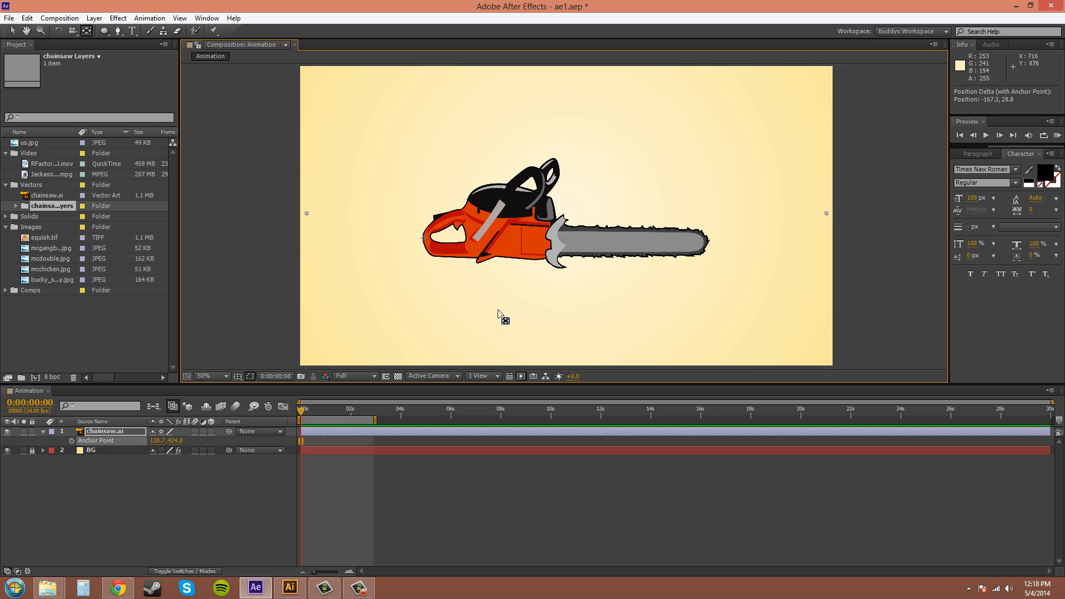
mouse_move(502, 292)
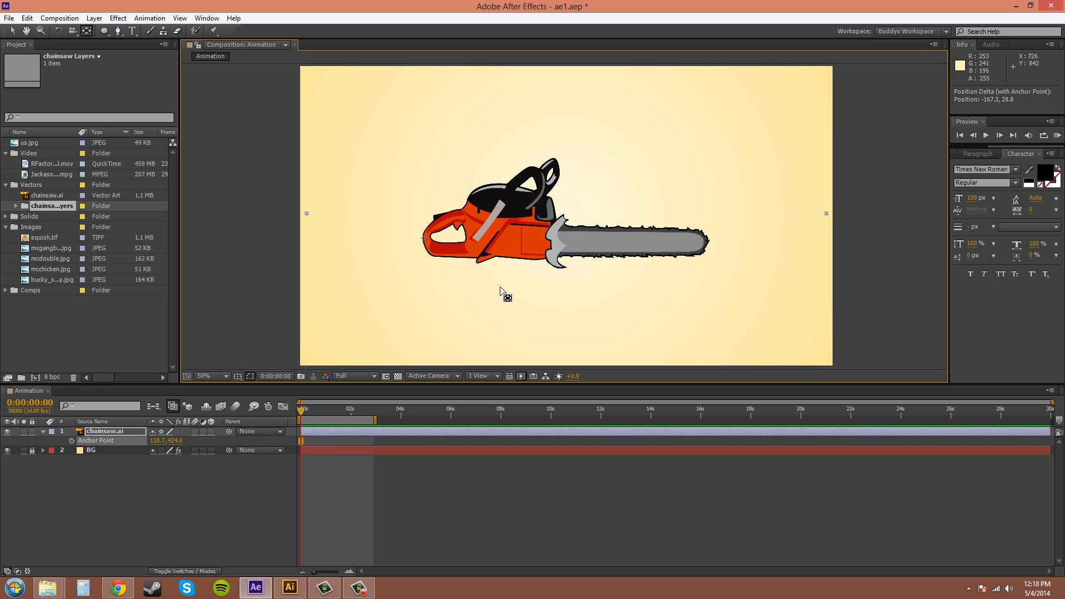
mouse_move(410, 237)
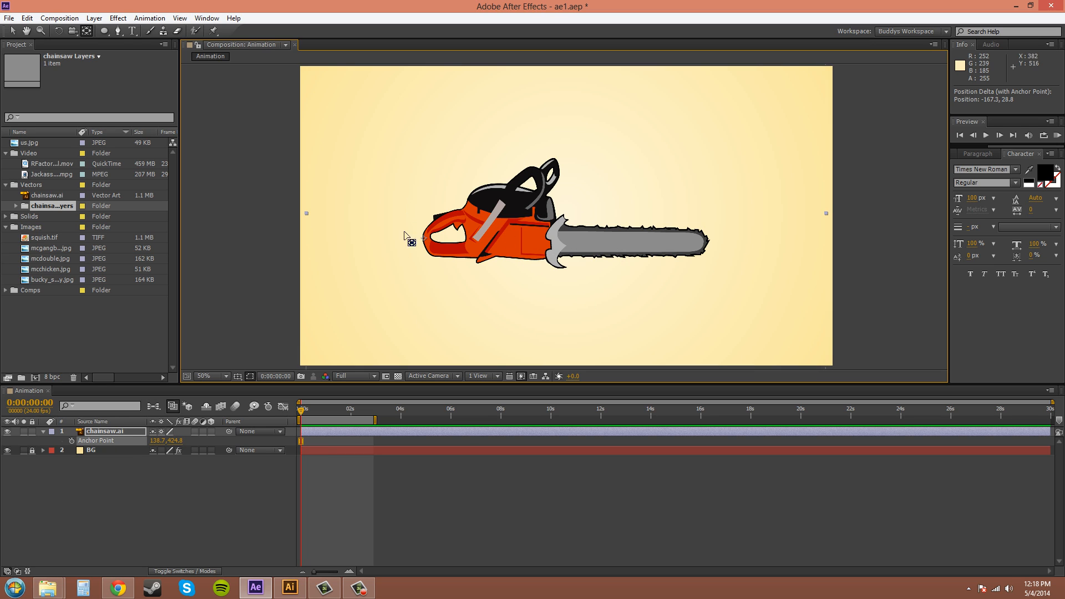
mouse_move(564, 295)
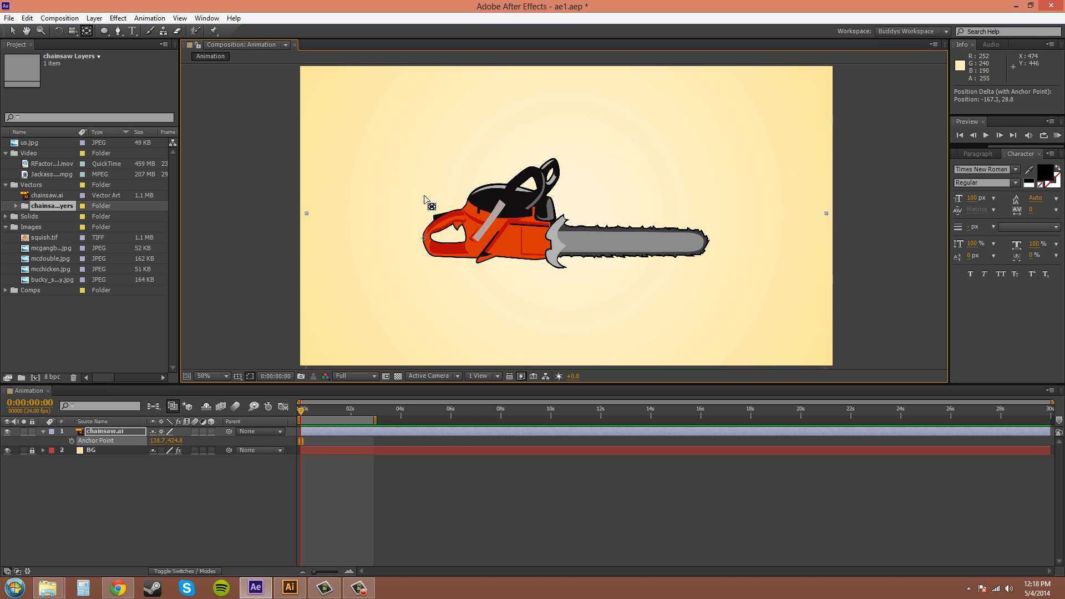
mouse_move(442, 235)
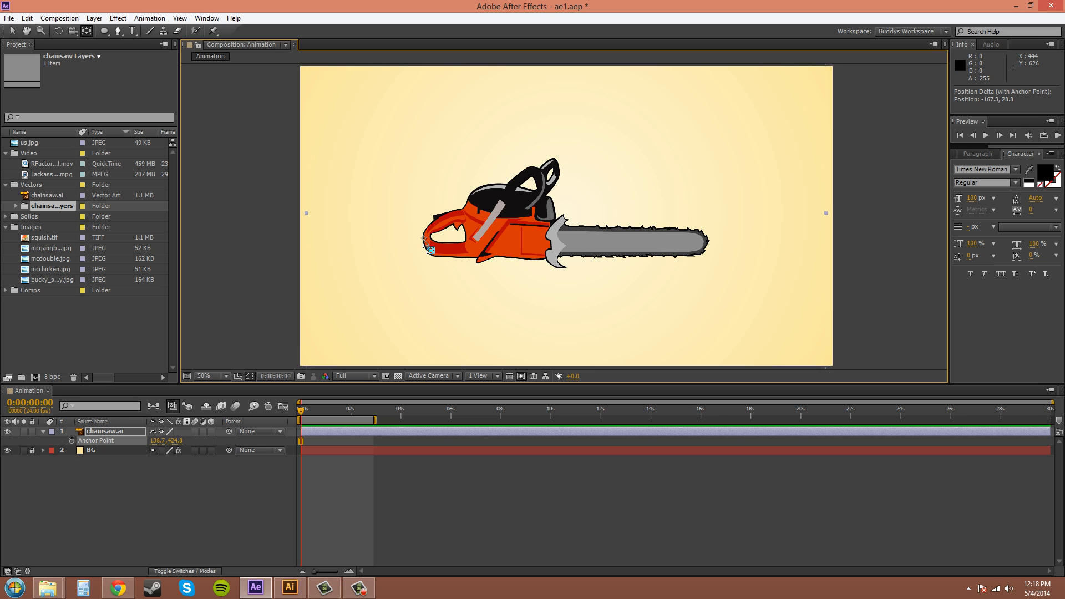
mouse_move(452, 236)
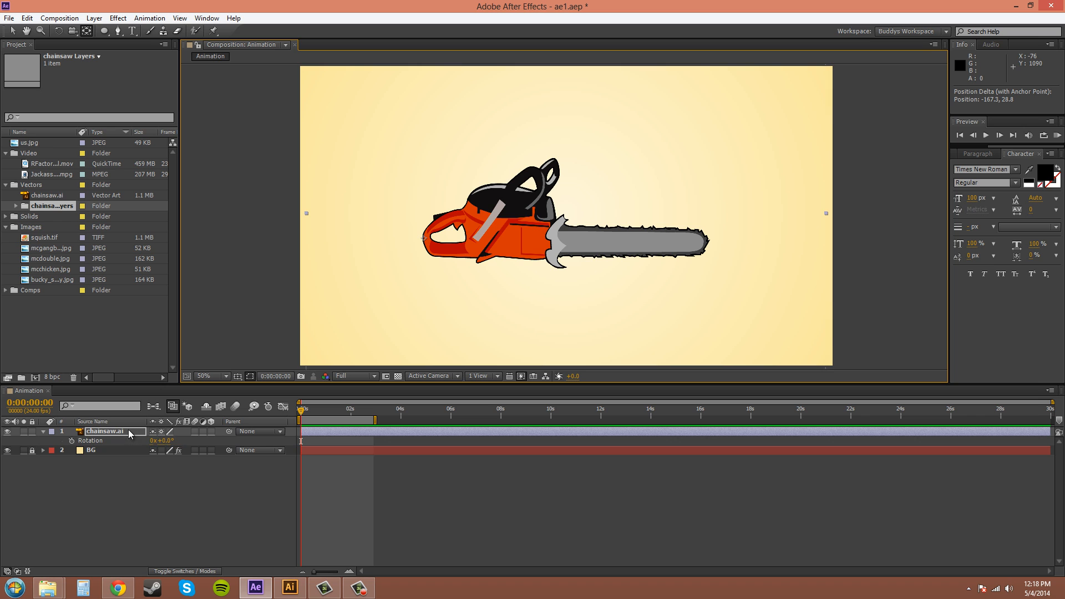
left_click_drag(167, 440, 150, 440)
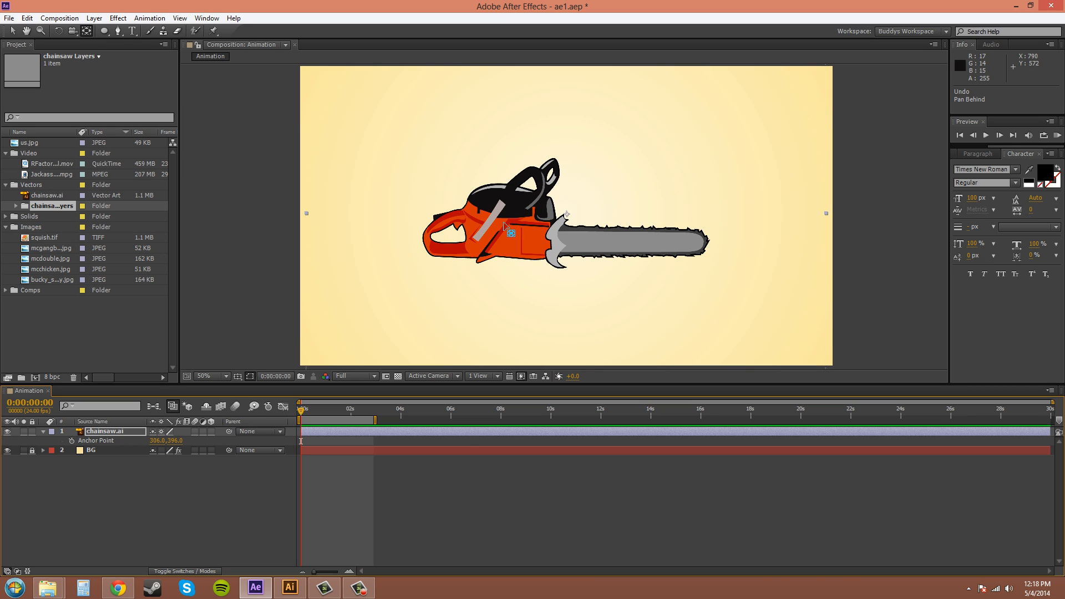
mouse_move(237, 313)
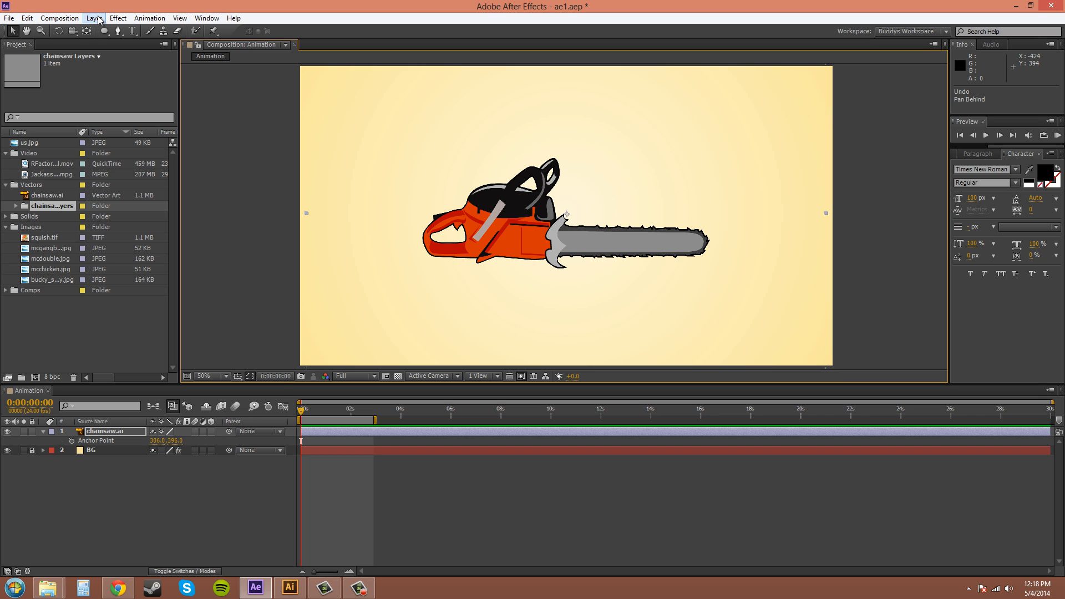
Create a new solid layer named Circle via Layer > New > Solid
left_click(93, 18)
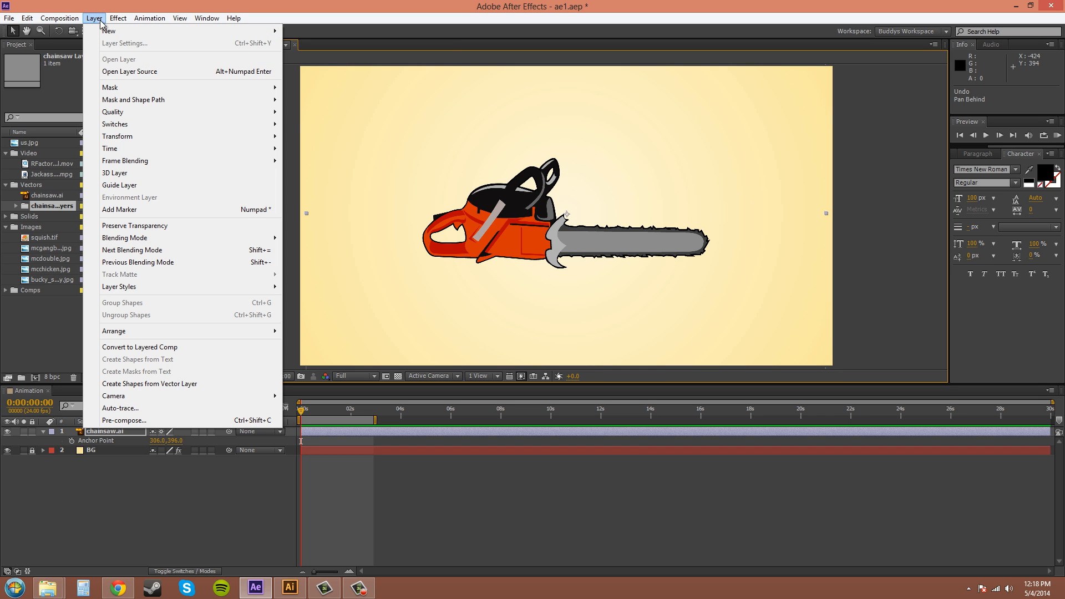
mouse_move(108, 31)
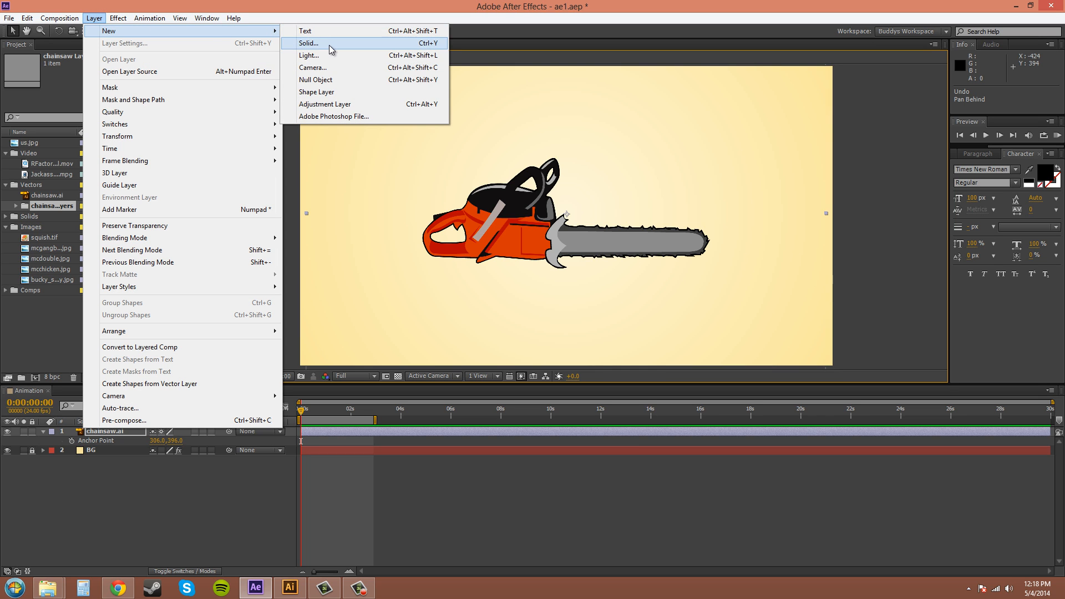
left_click(309, 44)
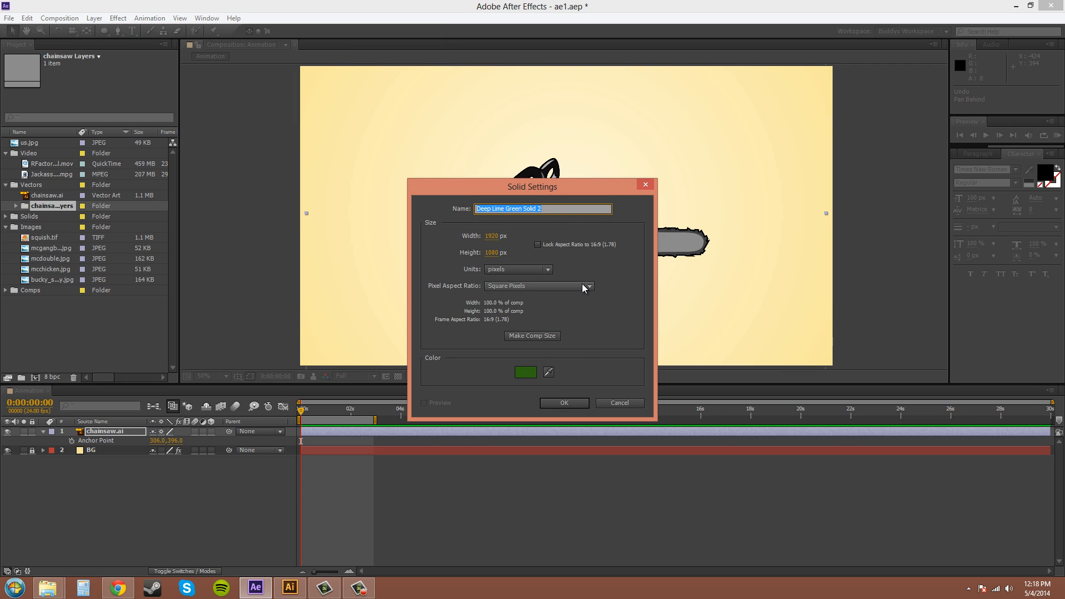
type("Circle")
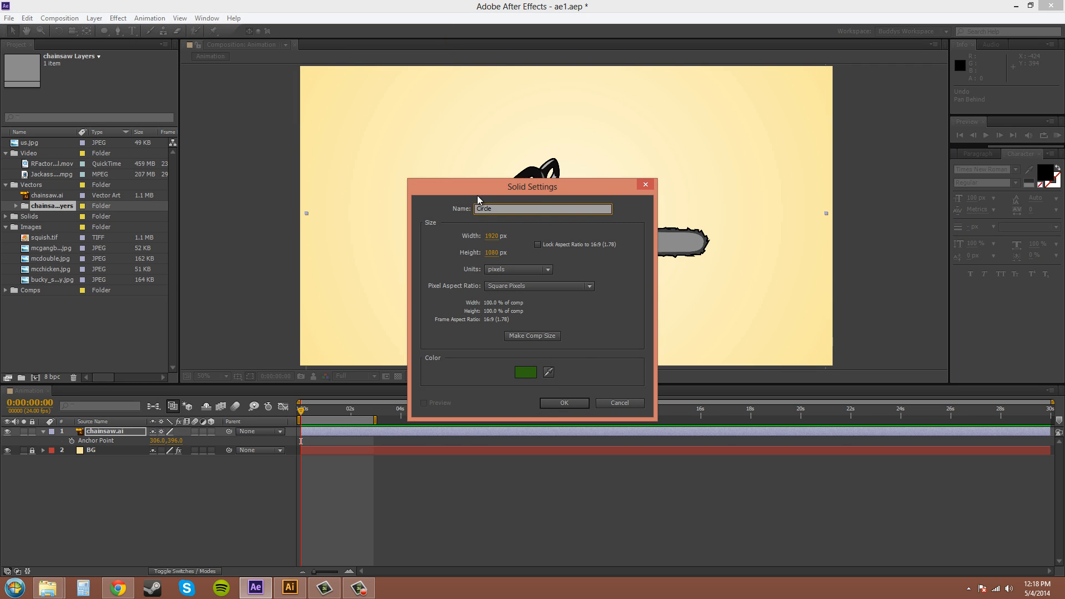
left_click(564, 403)
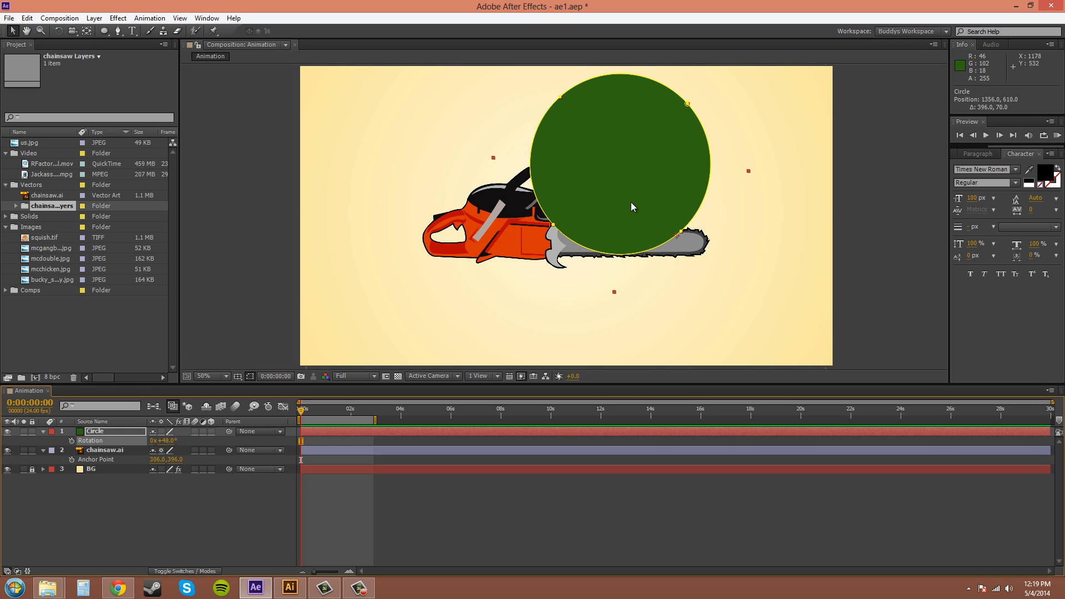
mouse_move(567, 96)
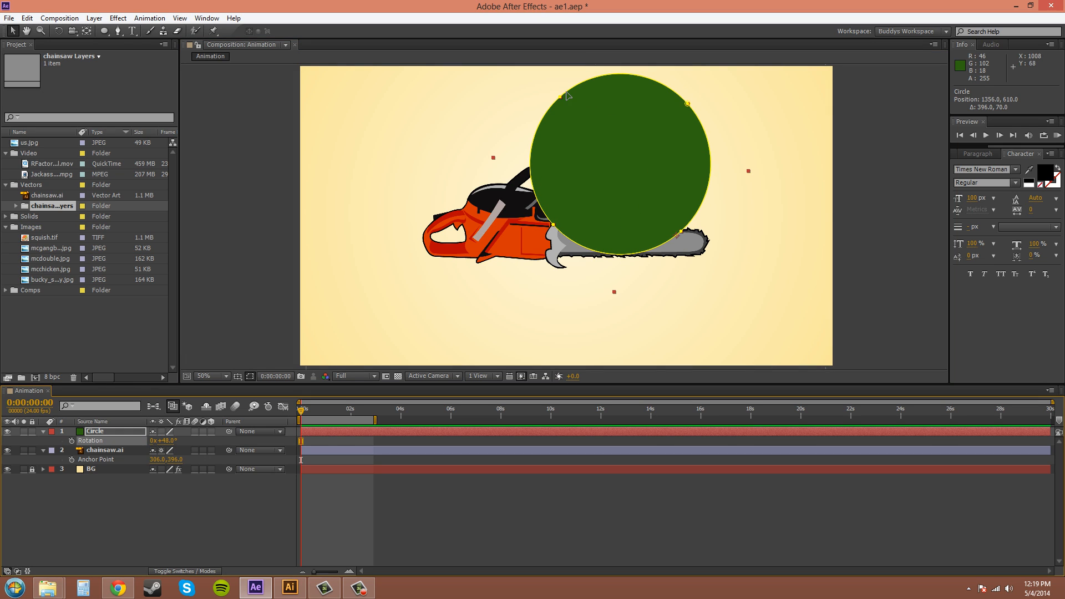
mouse_move(476, 132)
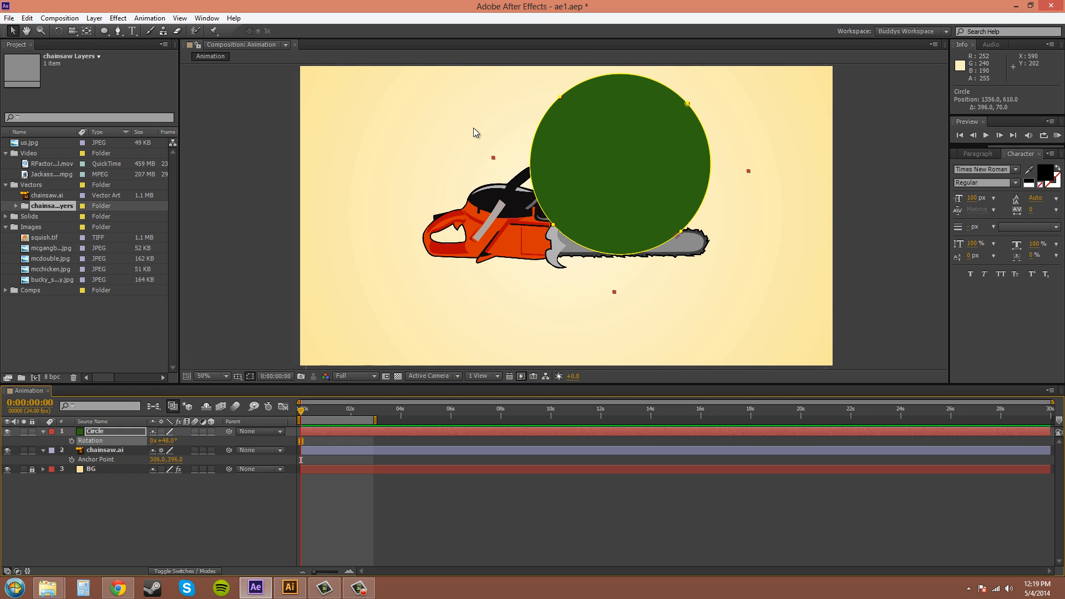
mouse_move(635, 166)
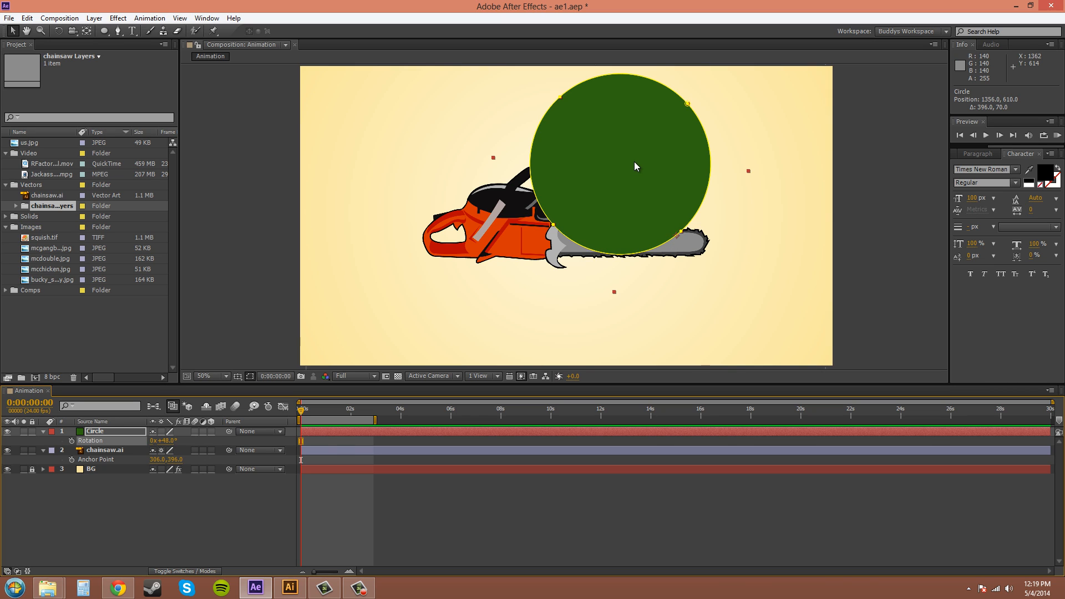
Move the green Circle solid so it overlaps the upper right of the chainsaw
left_click_drag(635, 167, 597, 229)
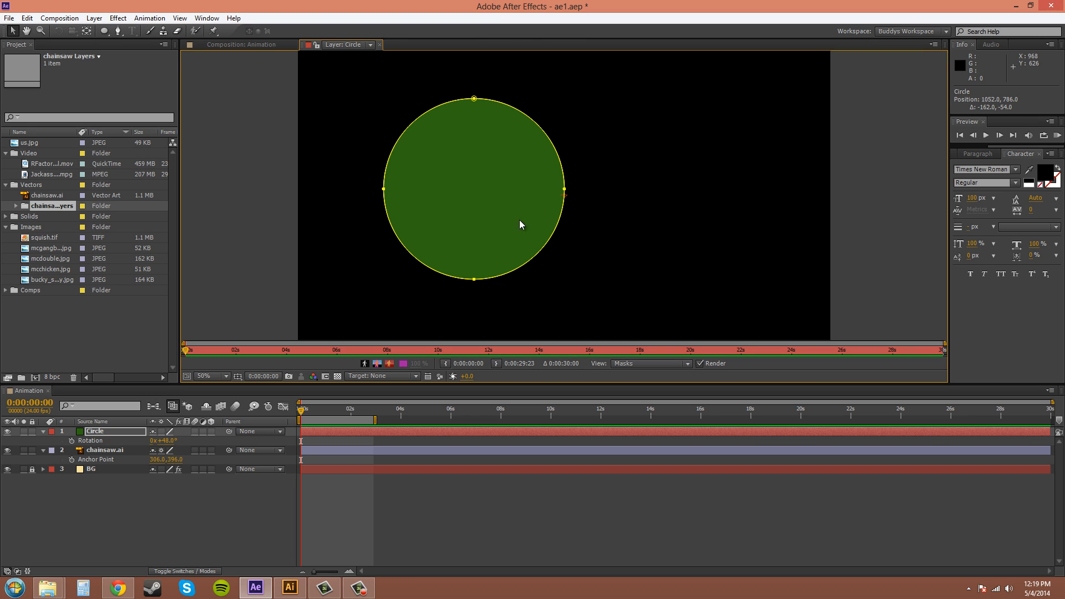
mouse_move(573, 202)
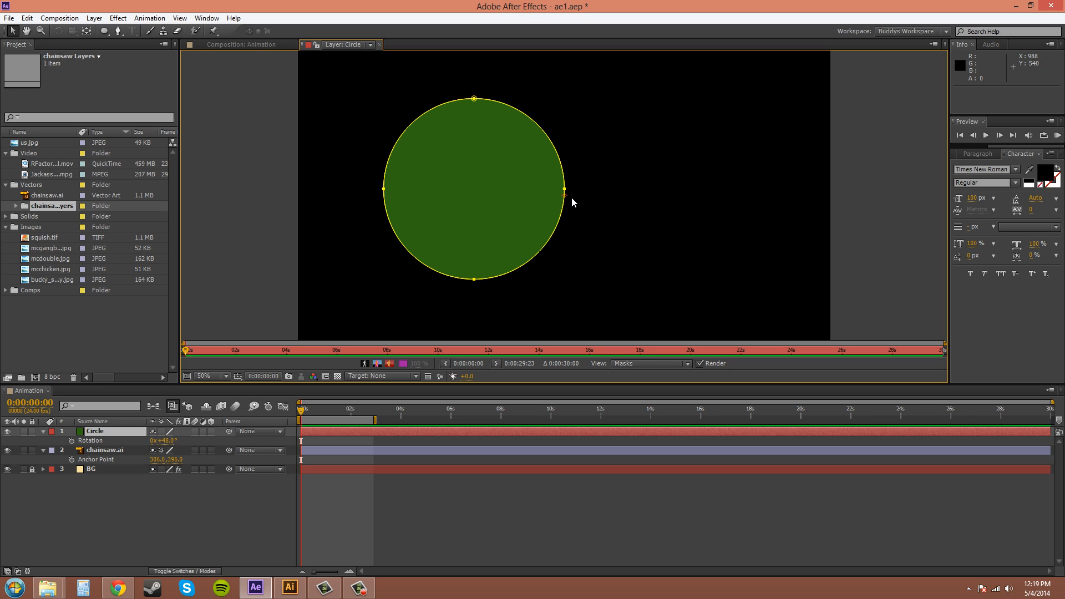
mouse_move(649, 369)
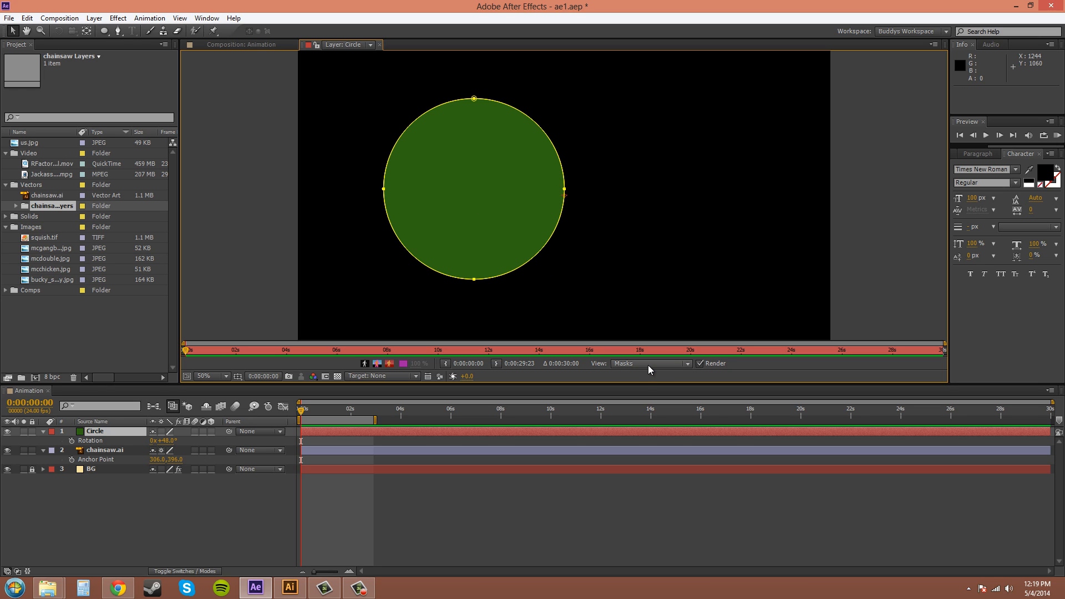
mouse_move(599, 365)
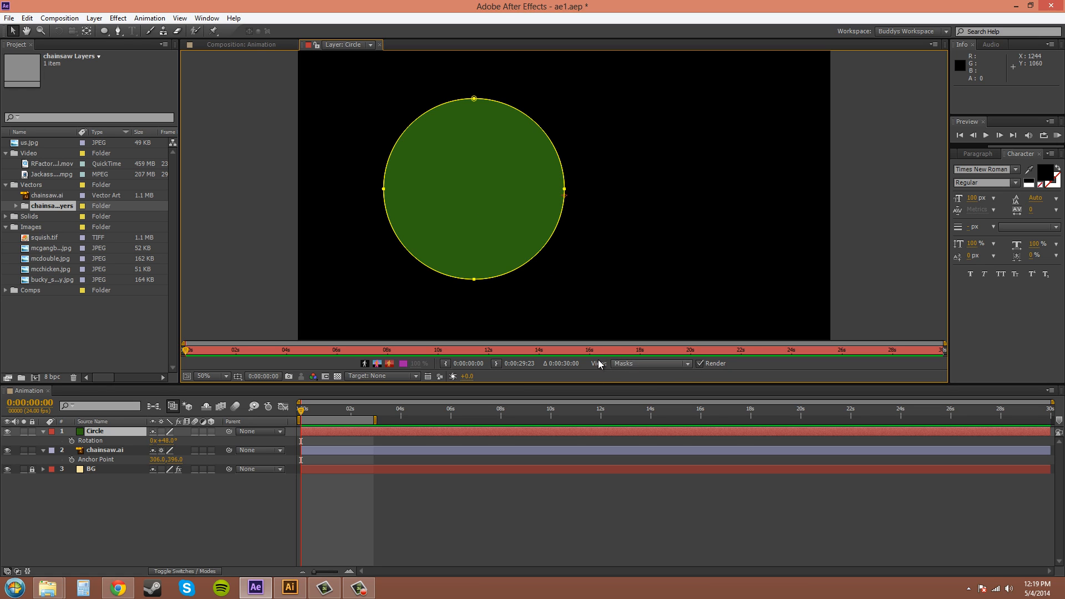
Show the Anchor Point Path in the layer view and drag the anchor to the circle's centre
left_click(647, 364)
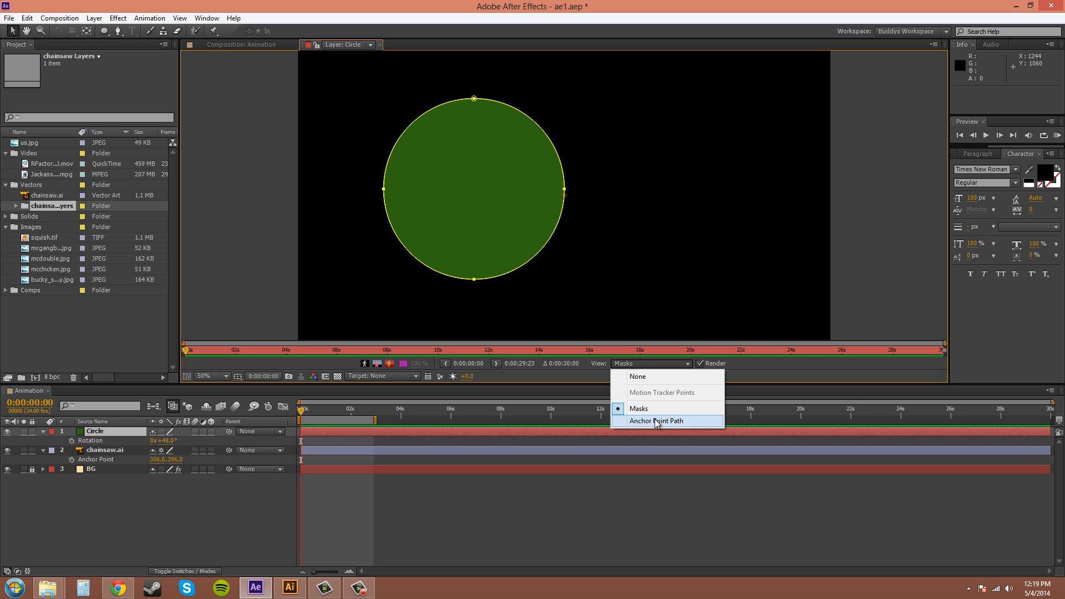
left_click(655, 421)
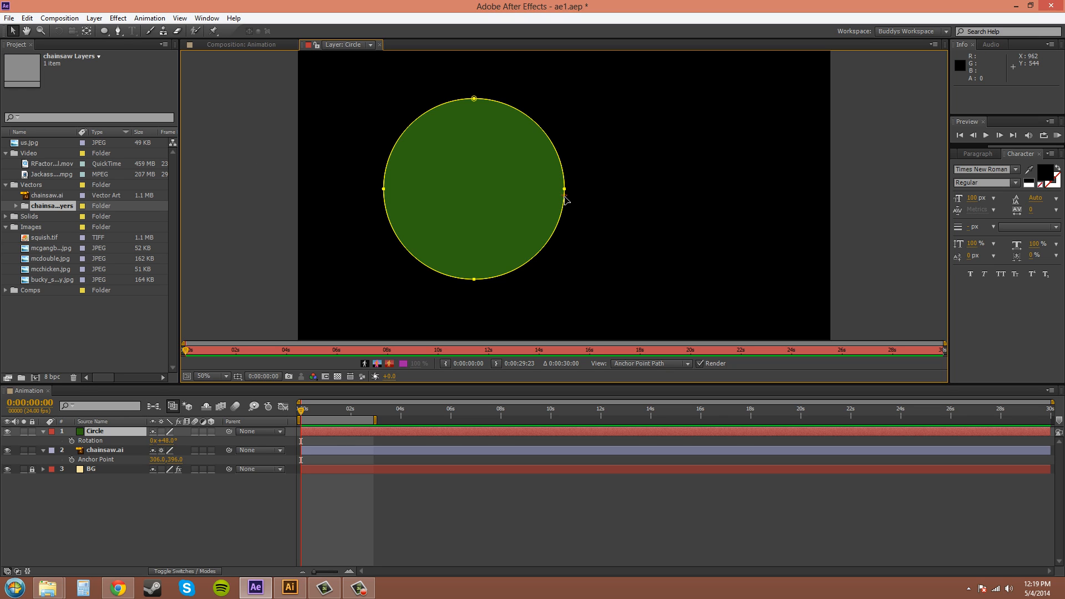
mouse_move(567, 200)
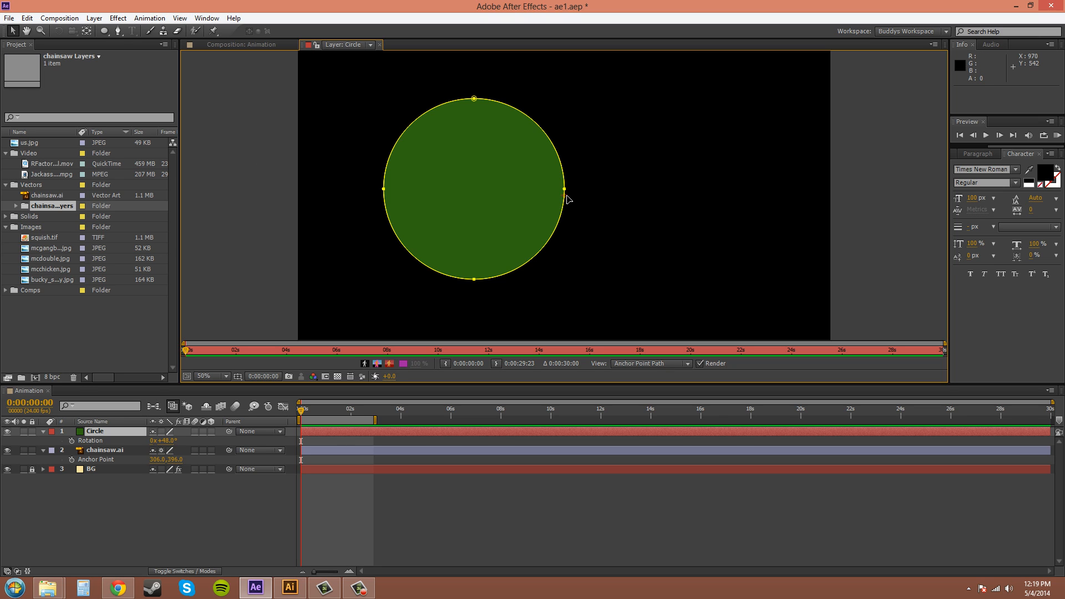
left_click_drag(565, 189, 501, 188)
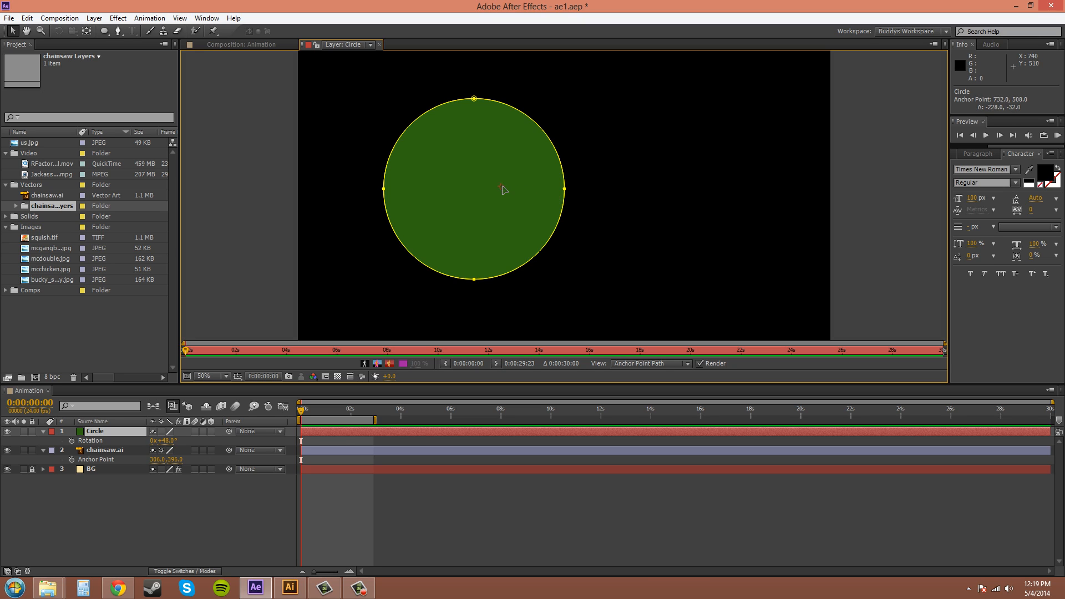